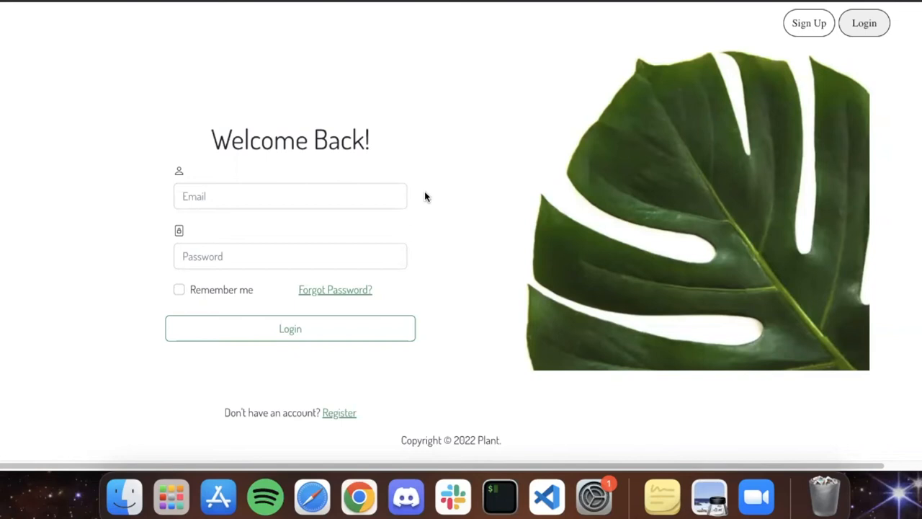
mouse_move(343, 244)
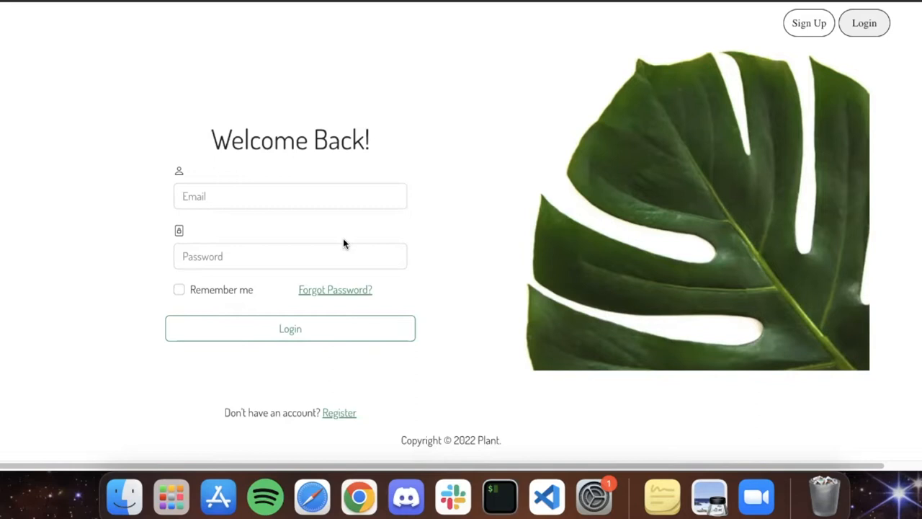
Step: Log in to Botanics with the test account's email and password
click(808, 23)
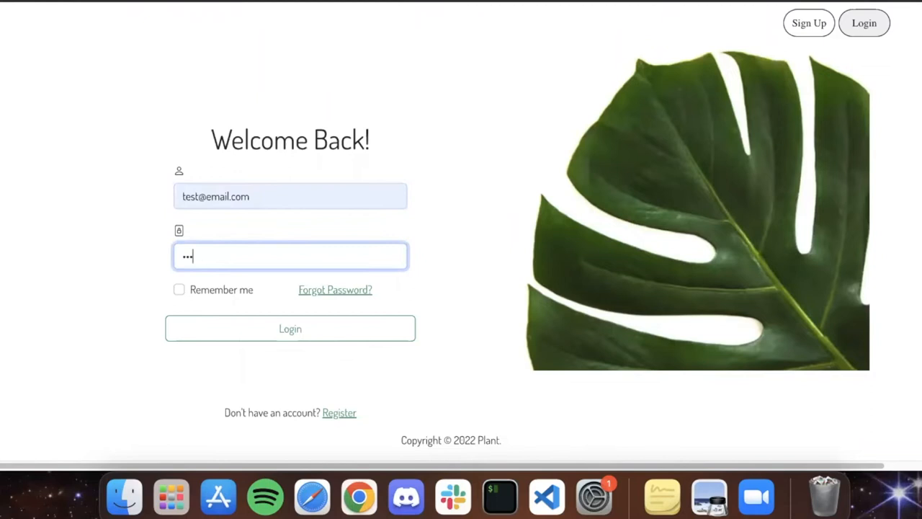
click(290, 329)
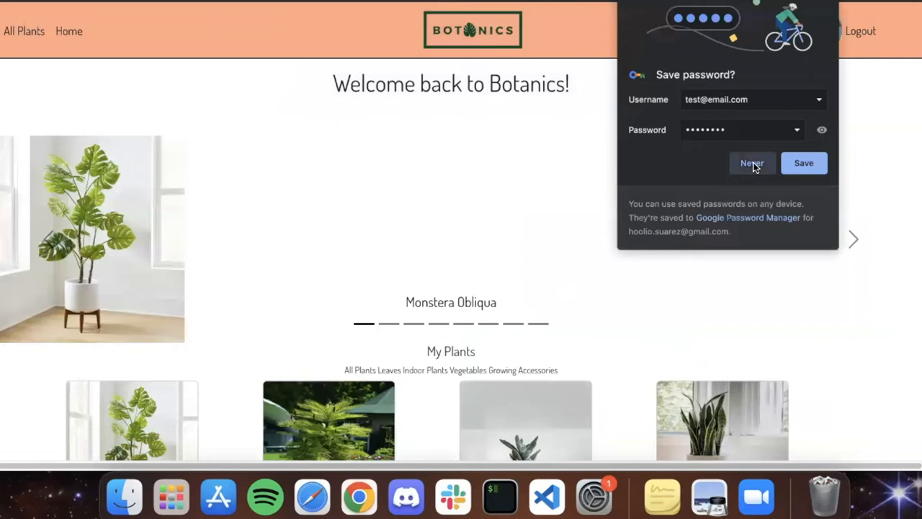
Step: Decline the save-password prompt and show one My Plants card's notes page
click(752, 163)
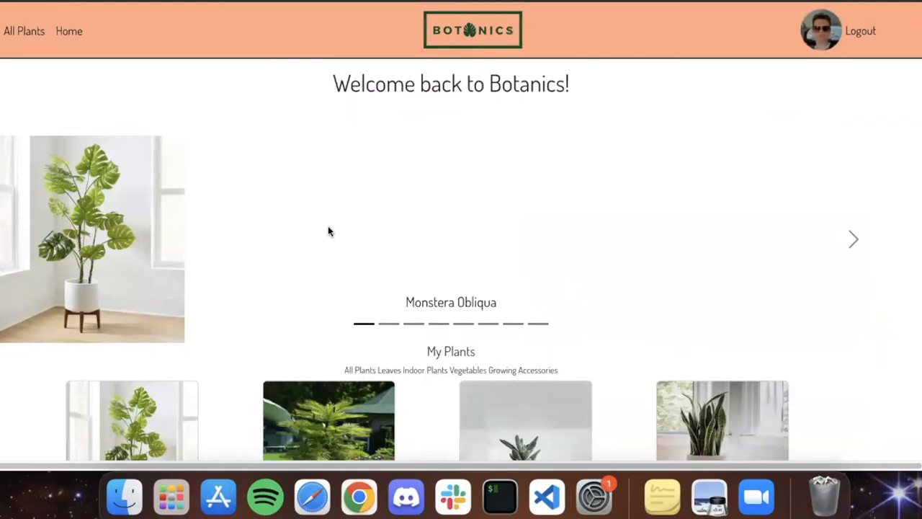
scroll(down, 3)
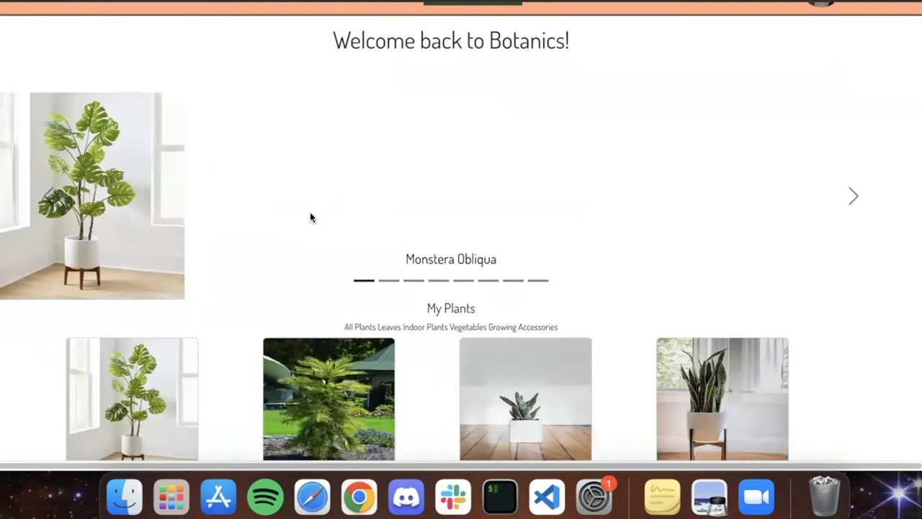
scroll(down, 3)
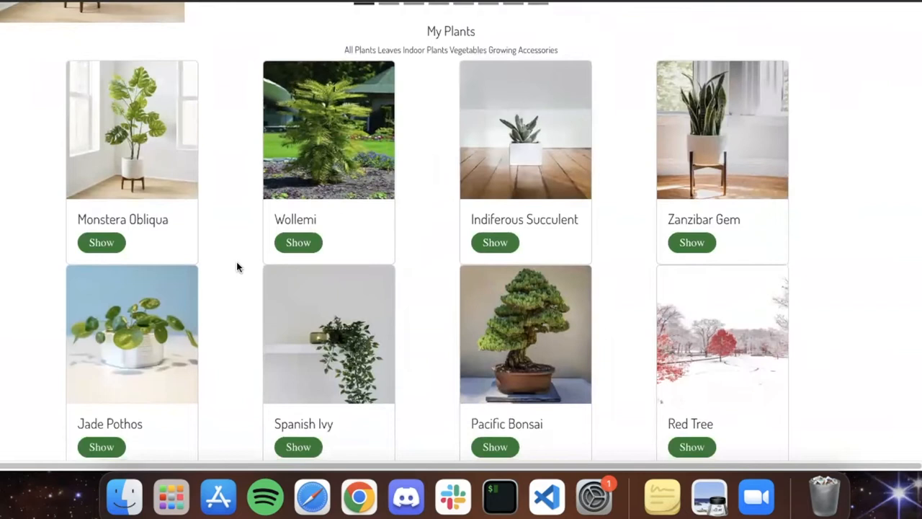
click(100, 242)
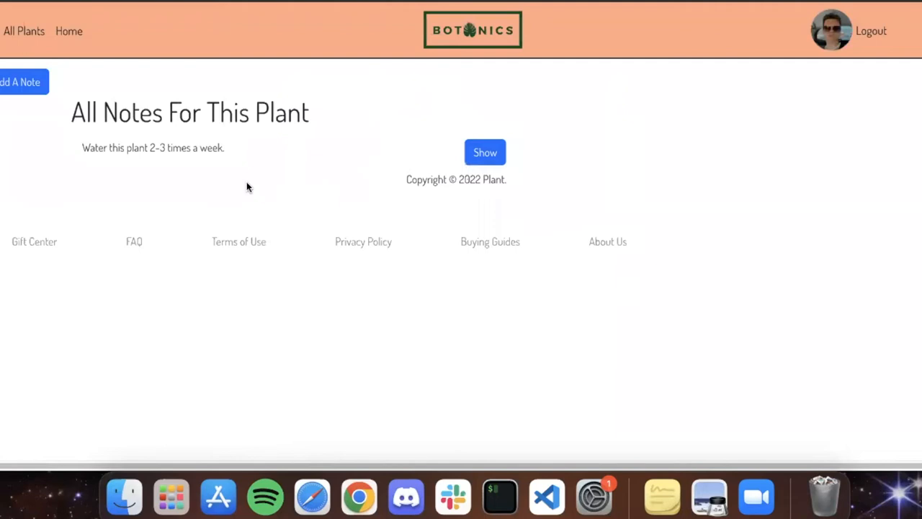
Step: Add the note 'Water this plant again now' and go back to the home page
click(20, 81)
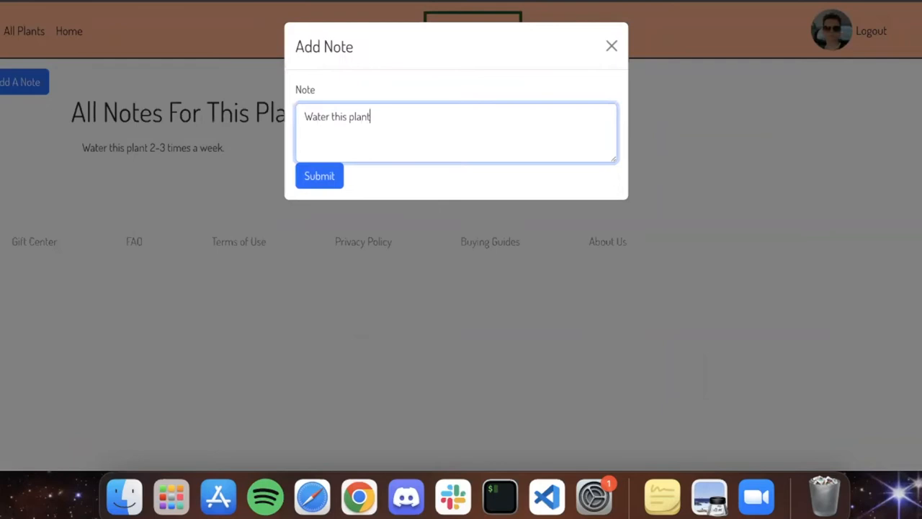
click(319, 176)
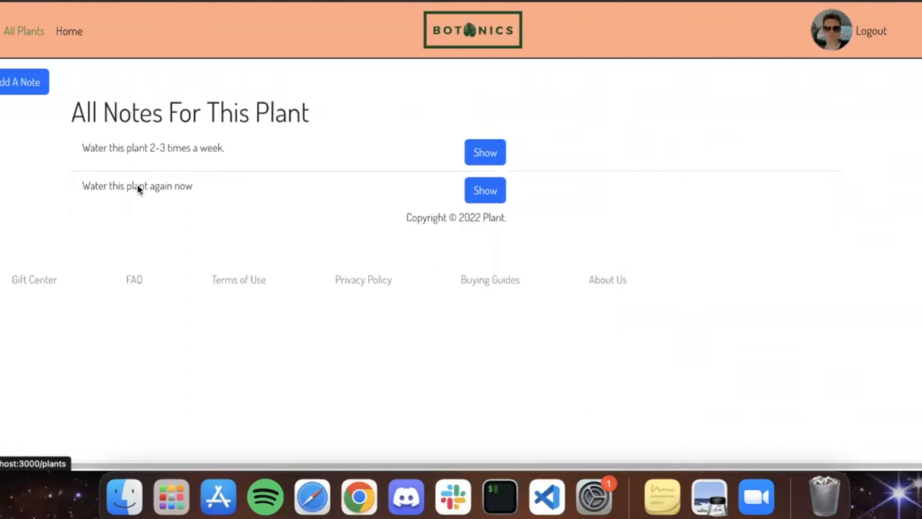
click(70, 31)
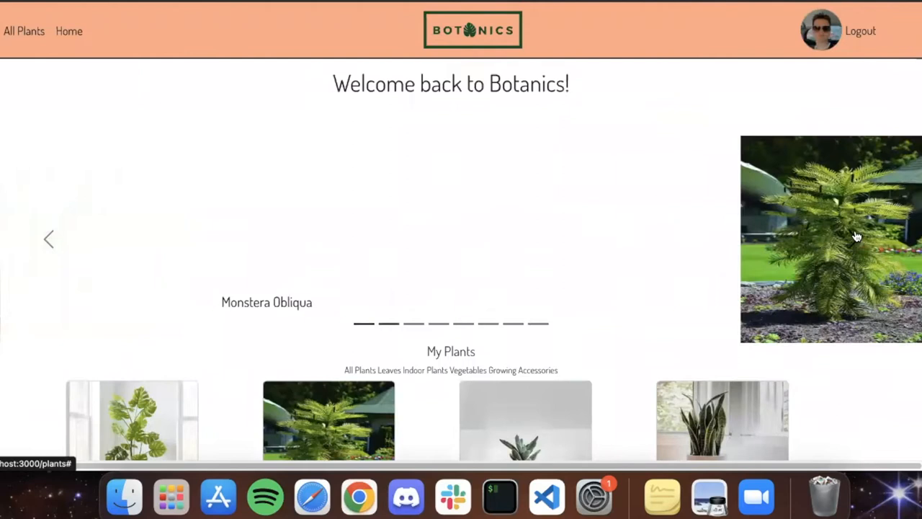
Step: Scroll down past the My Plants cards to the room photo at the bottom
scroll(down, 3)
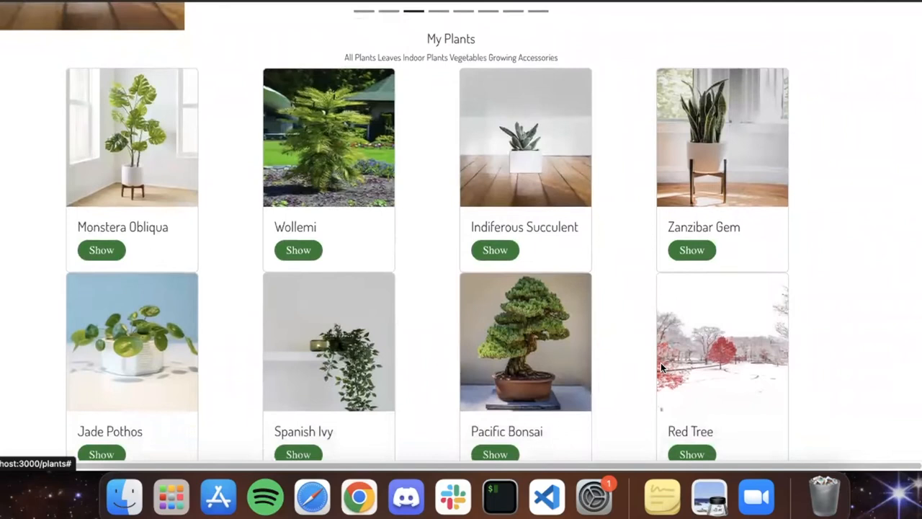
scroll(down, 3)
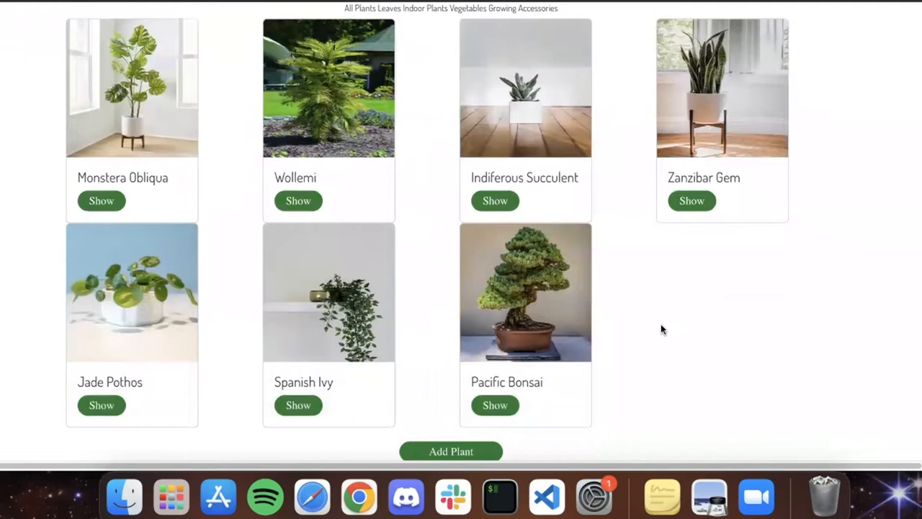
scroll(down, 3)
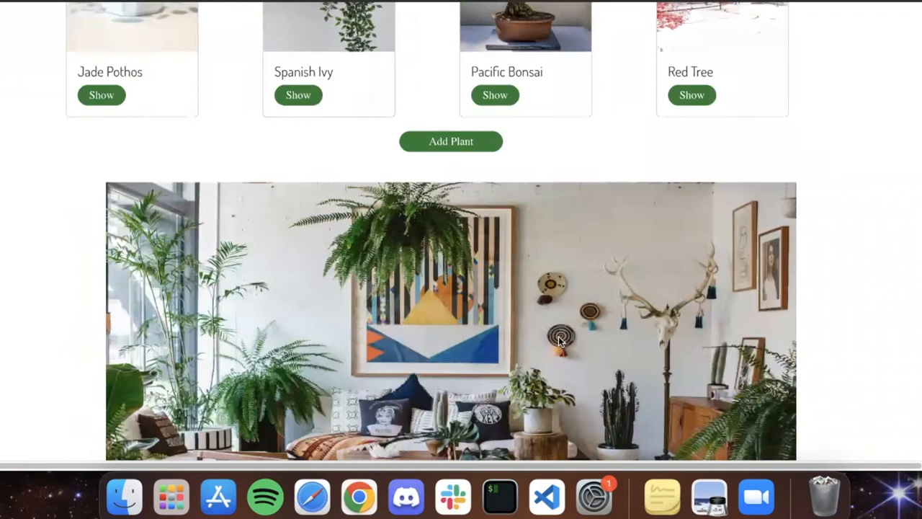
scroll(down, 3)
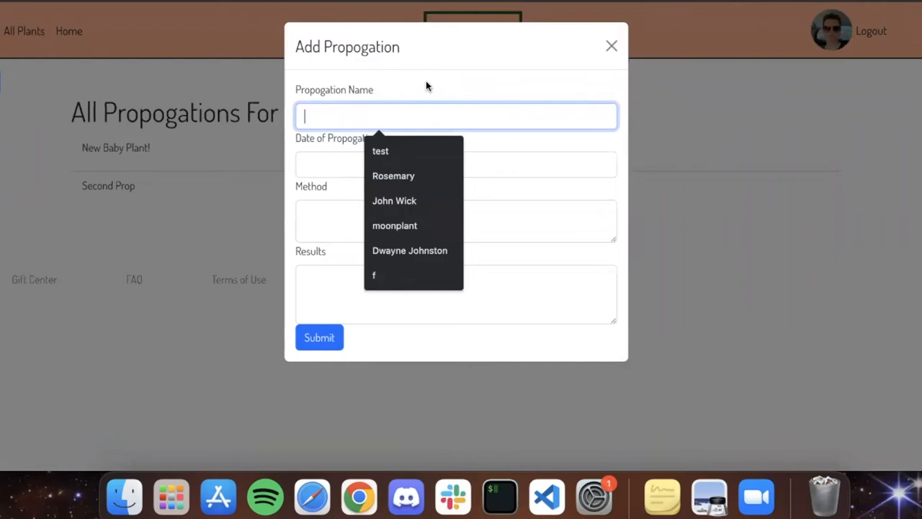
Step: Submit propagation 'Third prop' dated 10/27 with Testing method and results, then delete New Baby Plant!
text(10/)
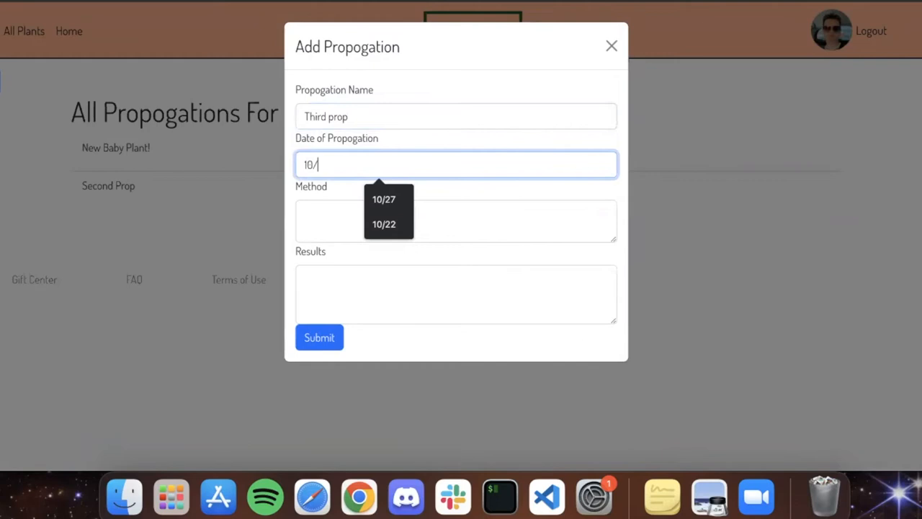
text(Testing)
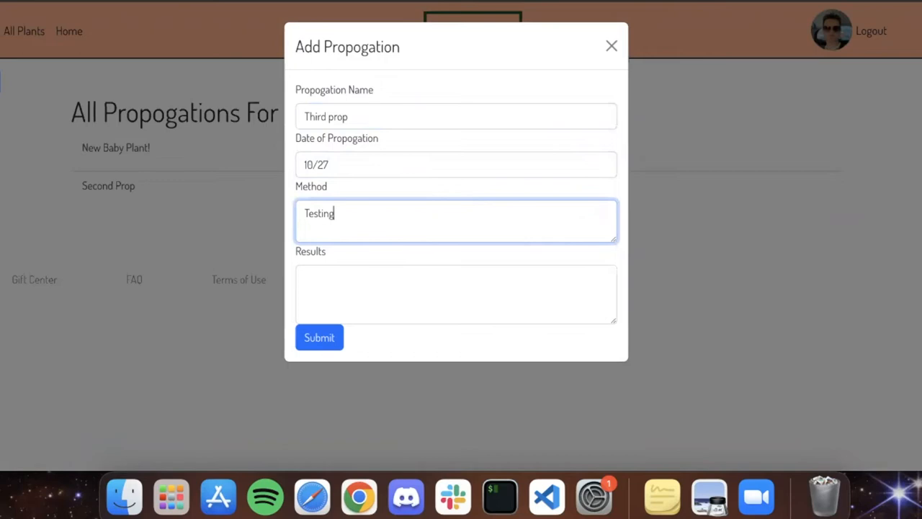
text(Testing)
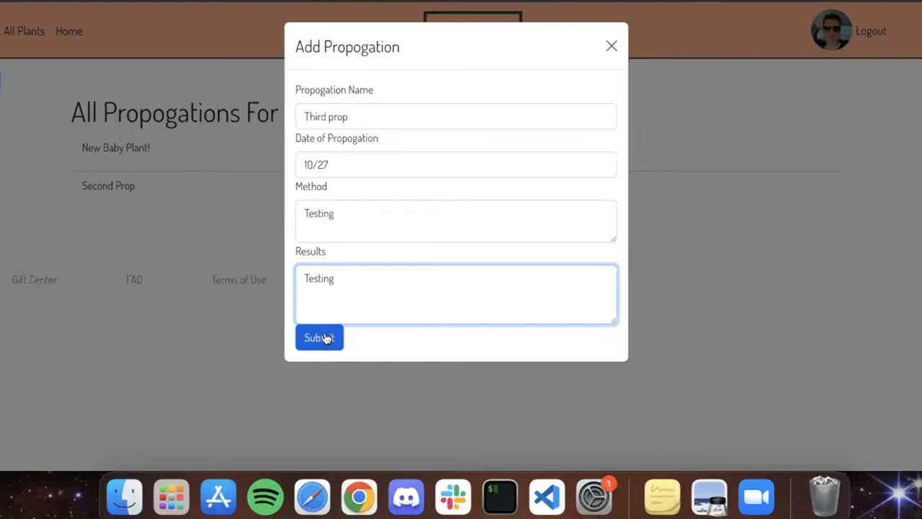
click(320, 338)
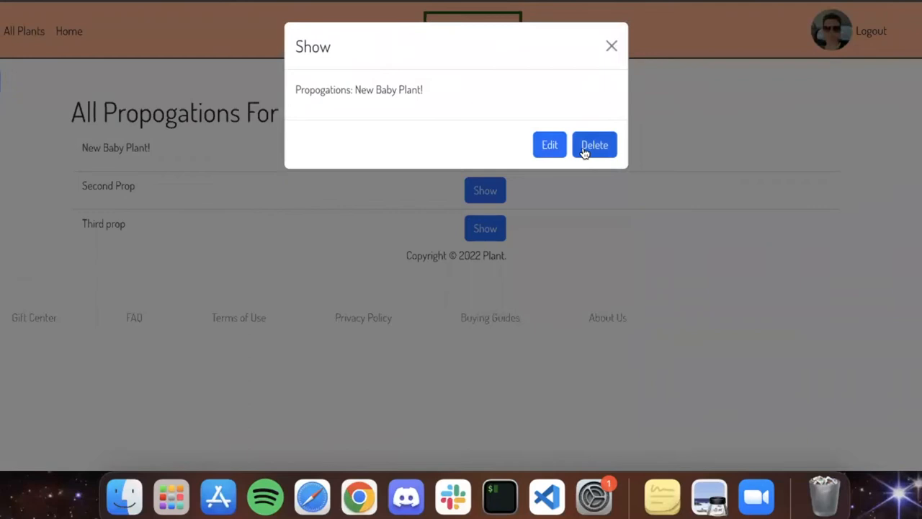
click(593, 144)
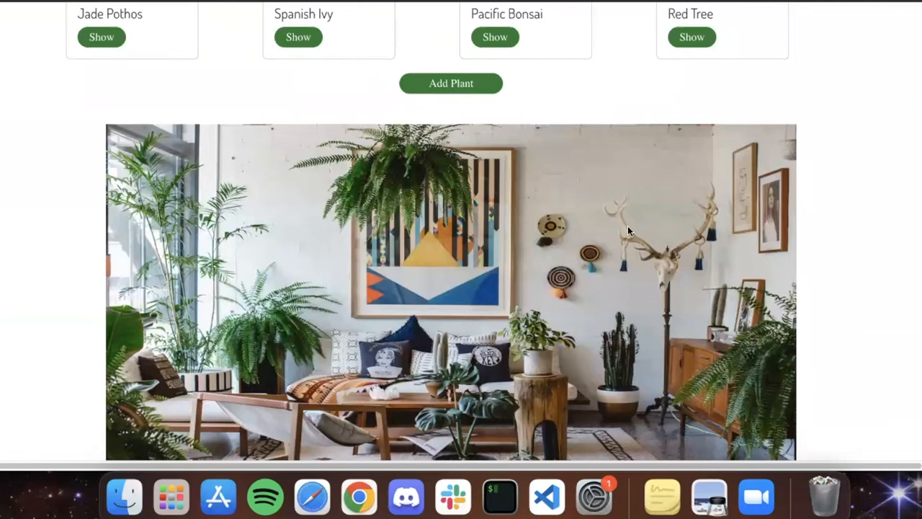
Step: Scroll to the footer's About Us link and down through the Team member cards
scroll(down, 3)
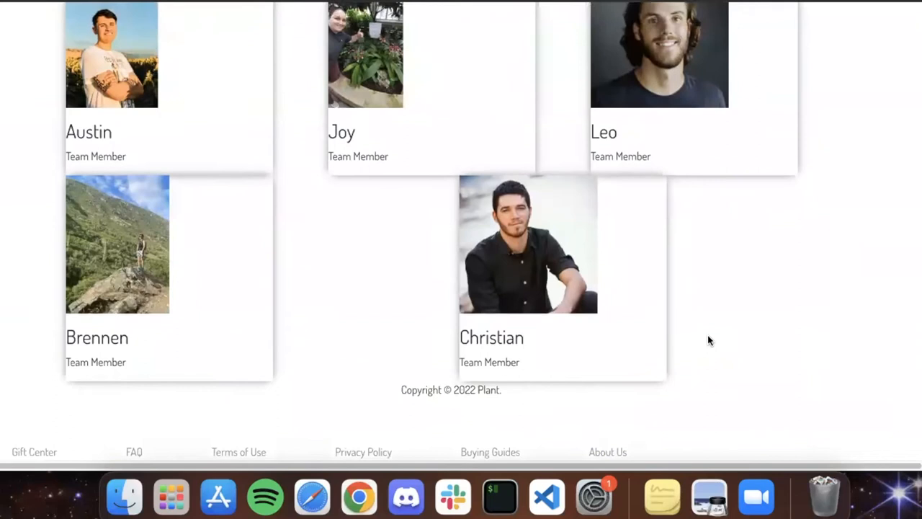
scroll(down, 3)
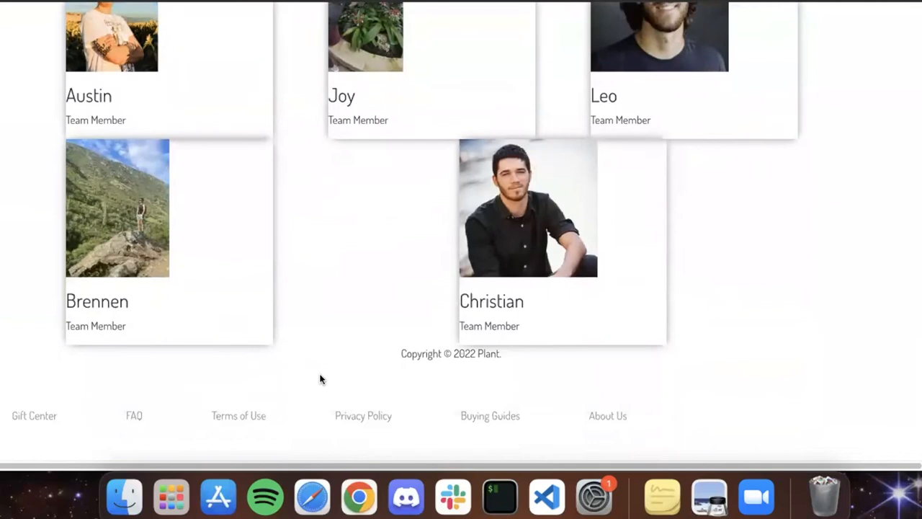
scroll(up, 3)
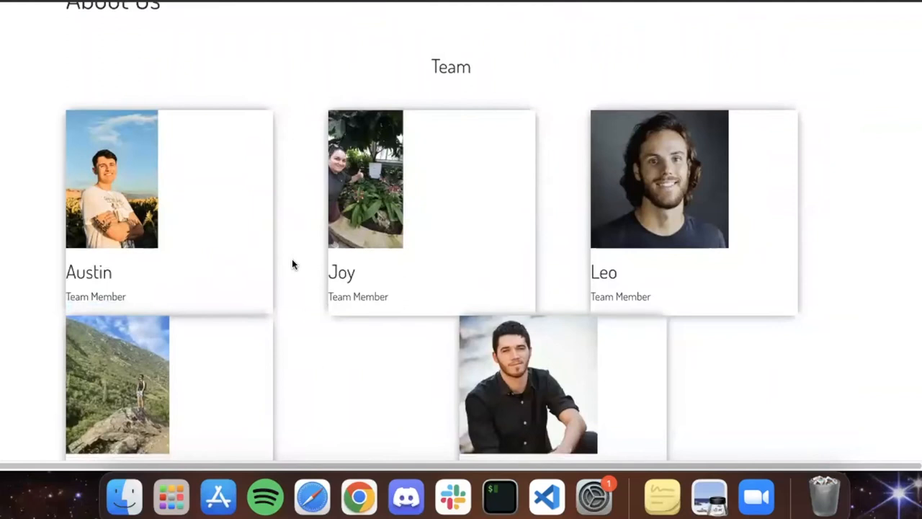
scroll(down, 3)
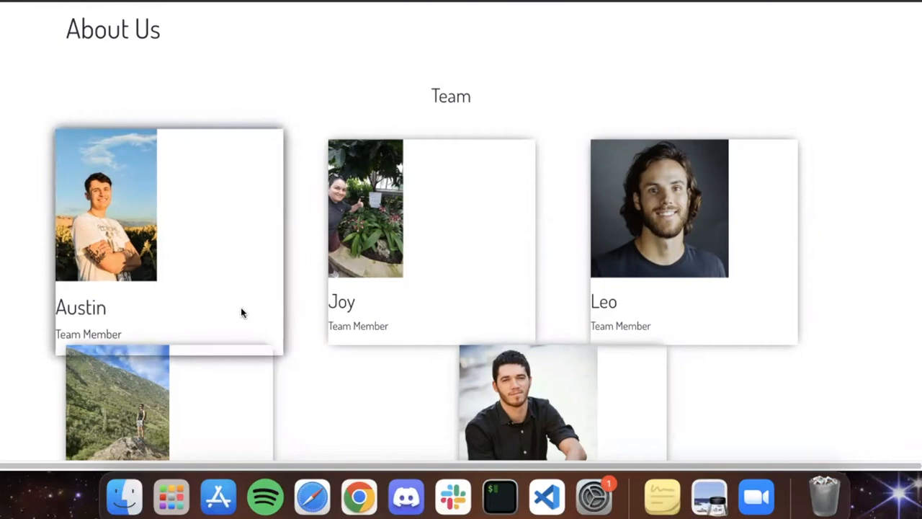
mouse_move(239, 279)
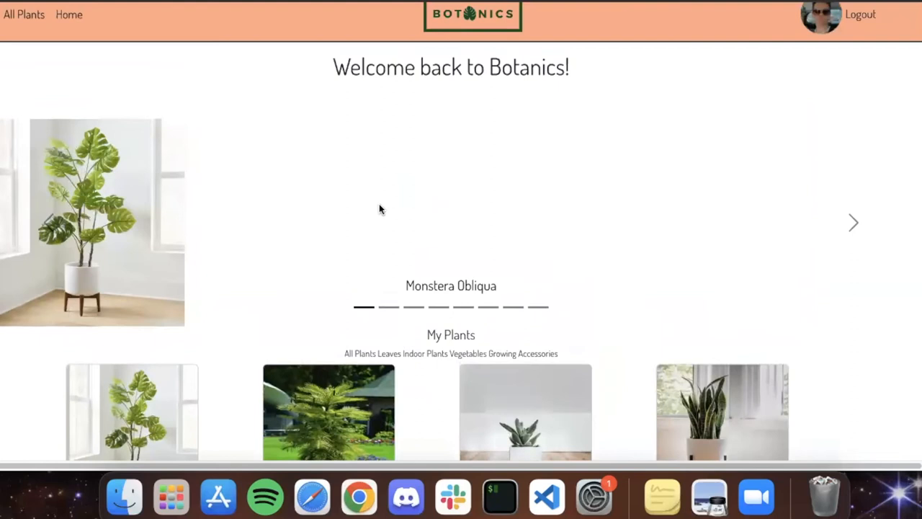
scroll(down, 3)
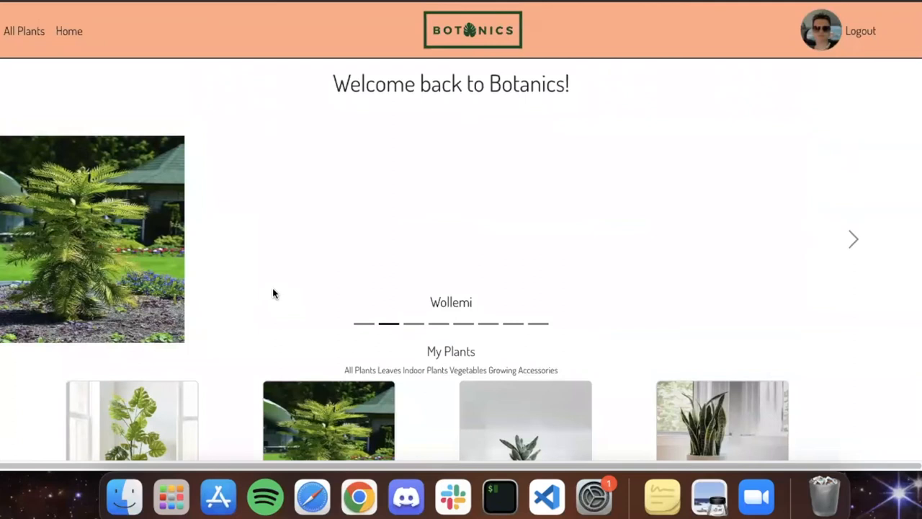
scroll(down, 3)
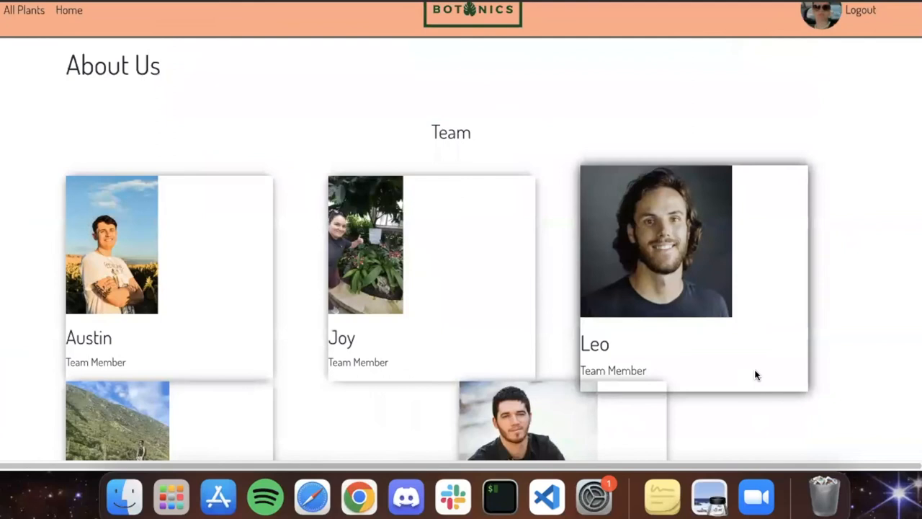
mouse_move(771, 355)
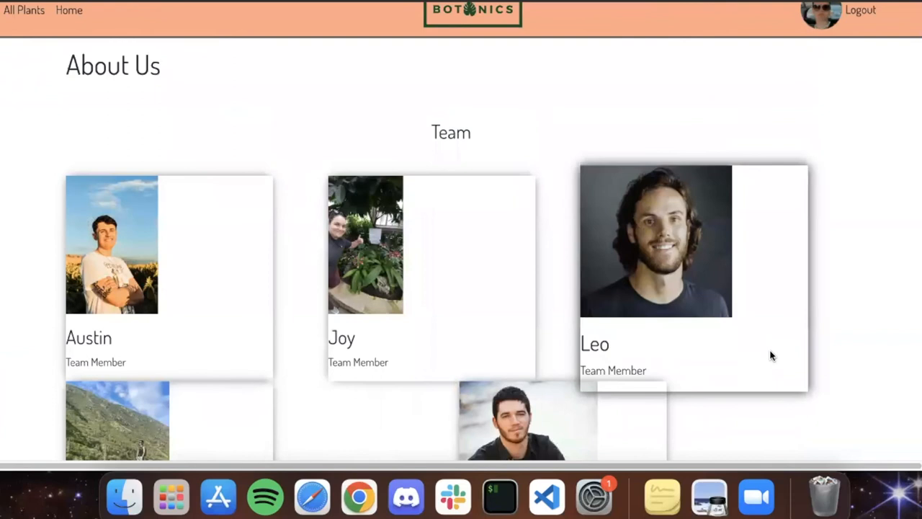
mouse_move(792, 343)
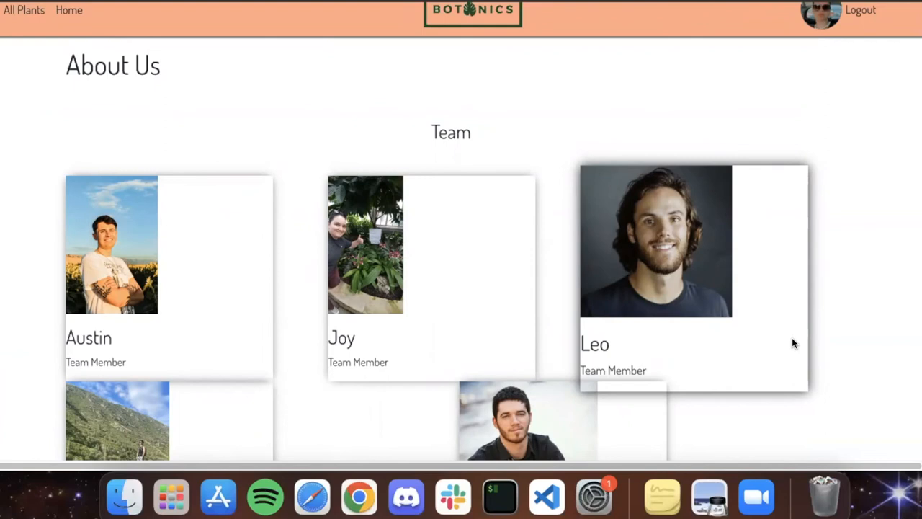
scroll(down, 3)
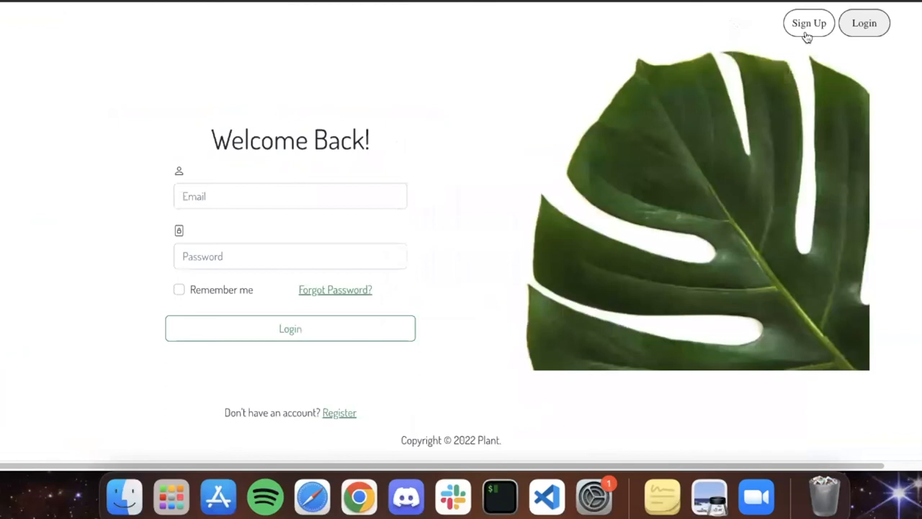
text(test@email.com)
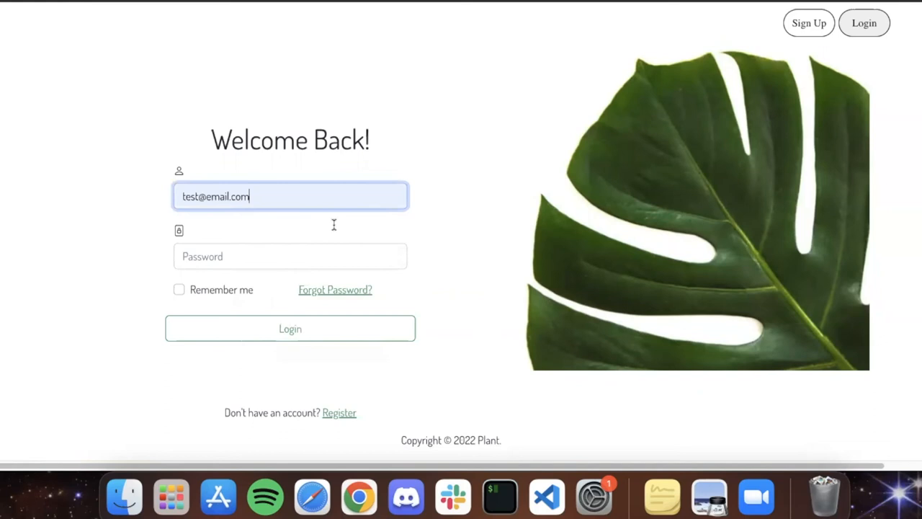
click(290, 329)
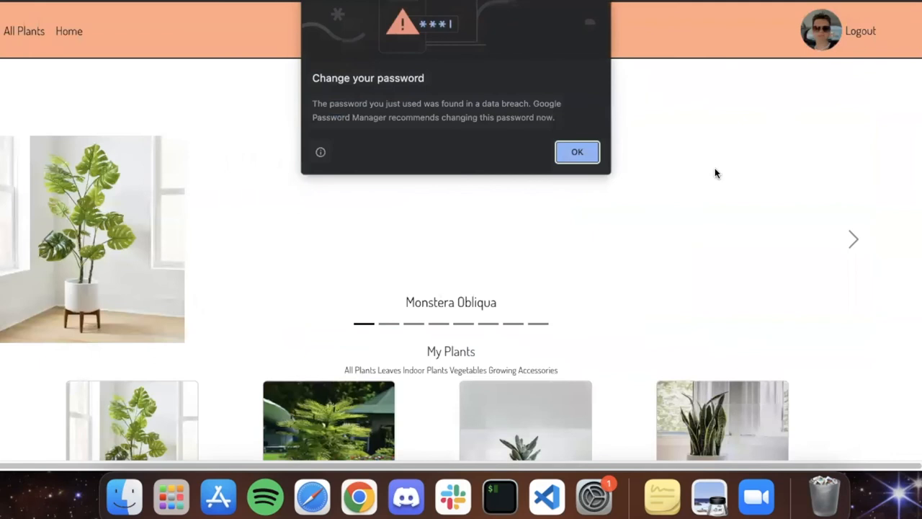
click(577, 151)
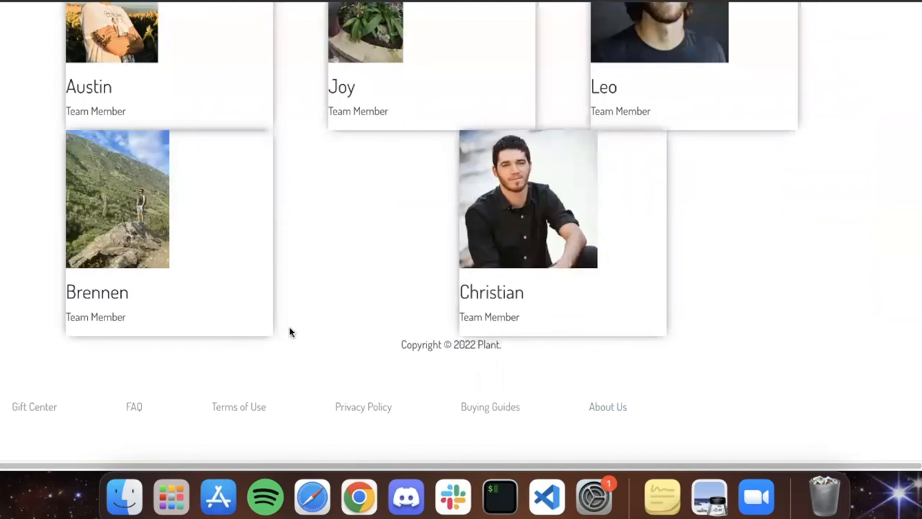
Step: Scroll the About Us page to the top of the Team section
scroll(up, 3)
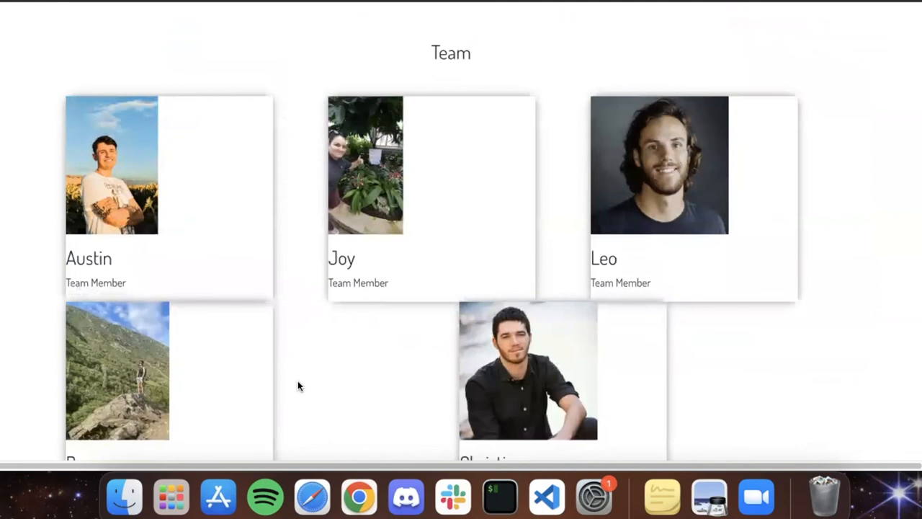
scroll(down, 3)
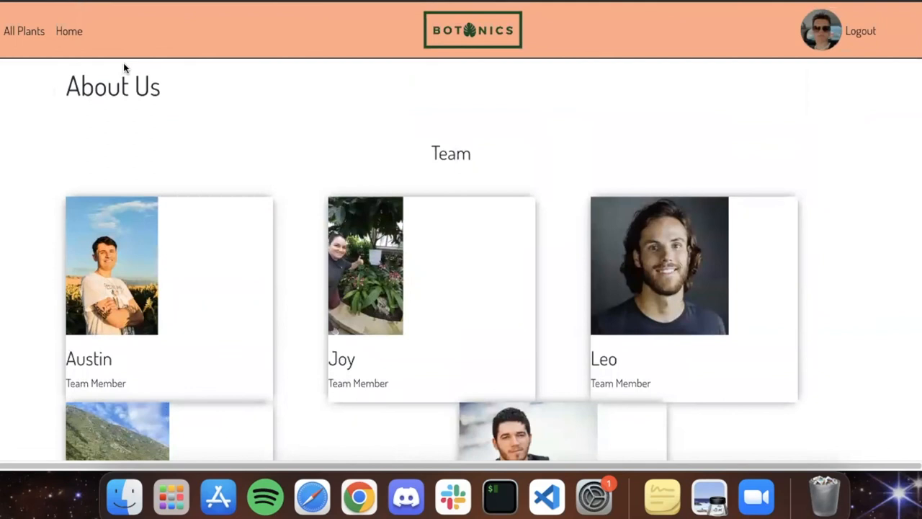
Step: Go Home and show the Wollemi rare houseplant's detail modal
click(69, 32)
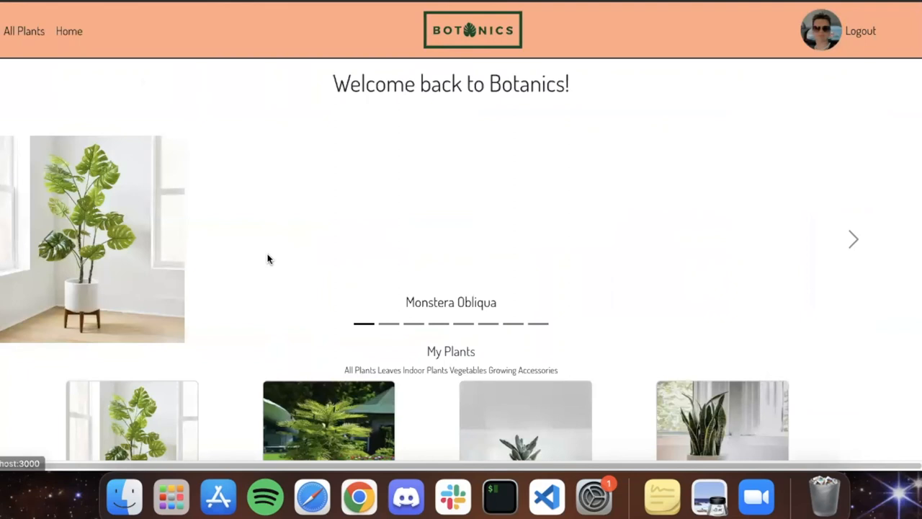
click(298, 330)
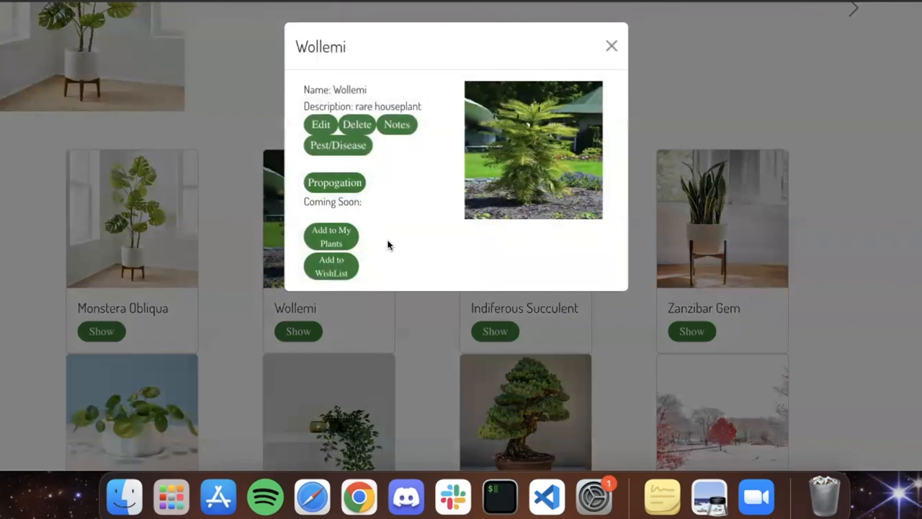